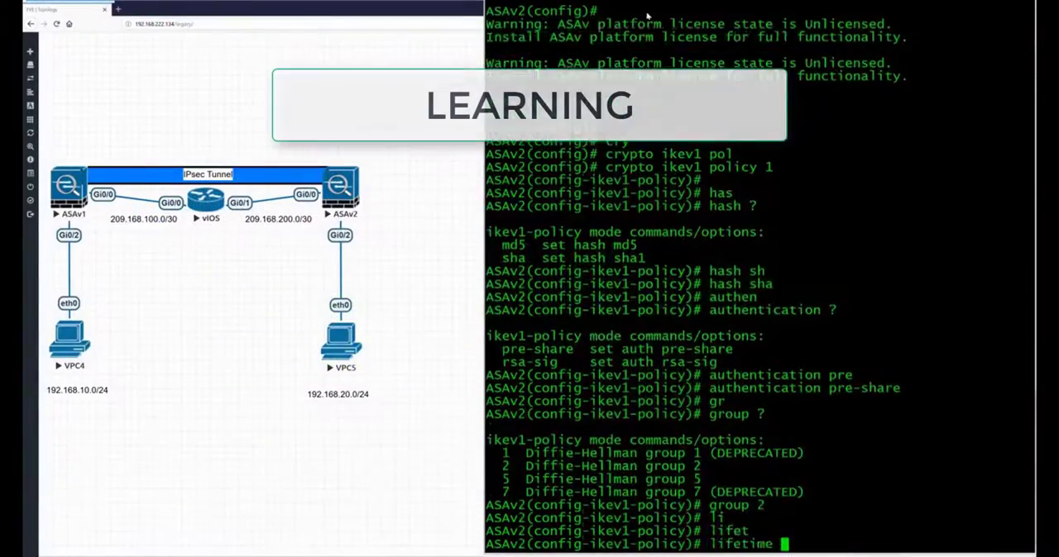
Step: Navigate to Administration > Network Resources > Network Devices, which lists no devices
{"action": "type", "text": "8460"}
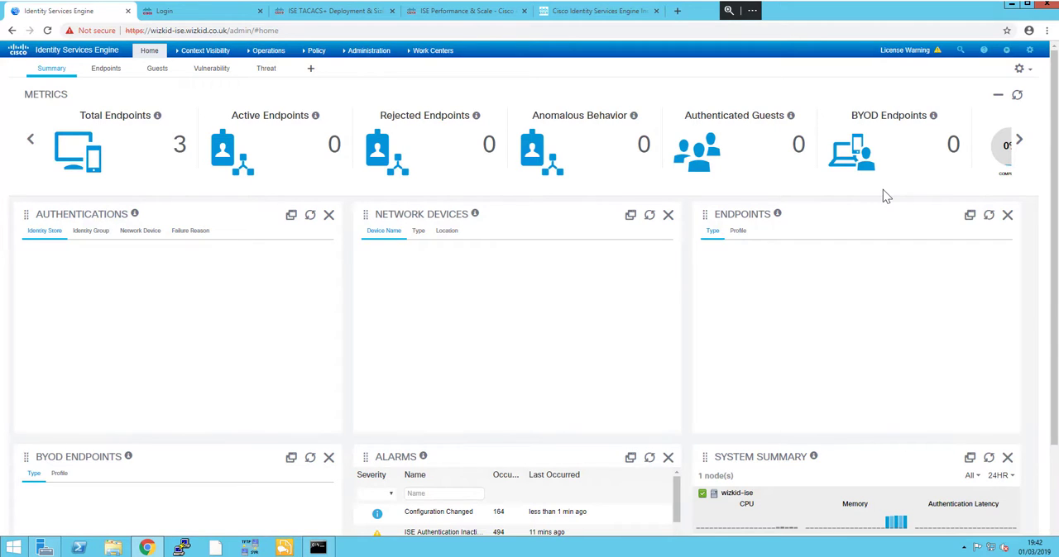
{"action": "mouse_move", "coordinate": [490, 383]}
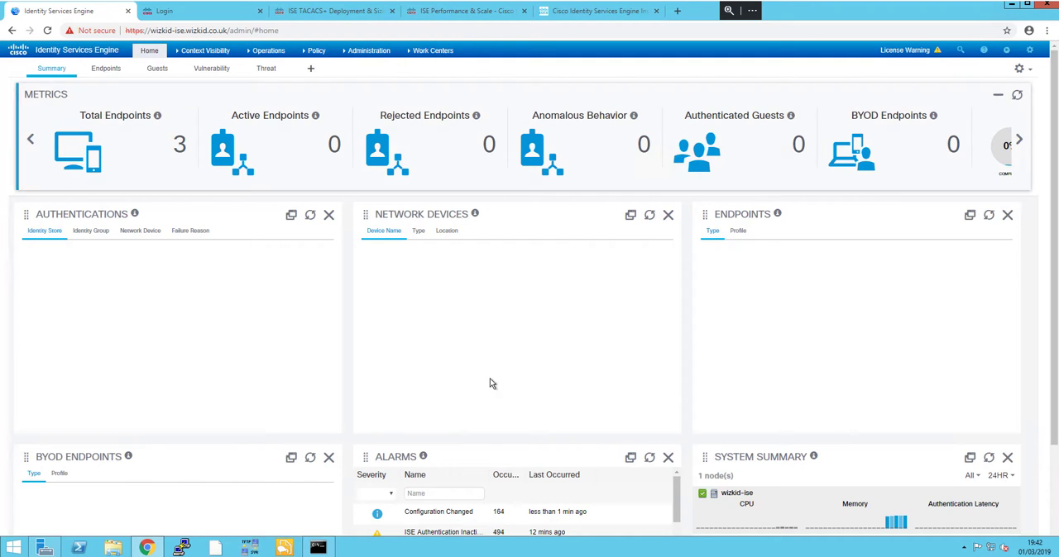
{"action": "left_click", "coordinate": [369, 50]}
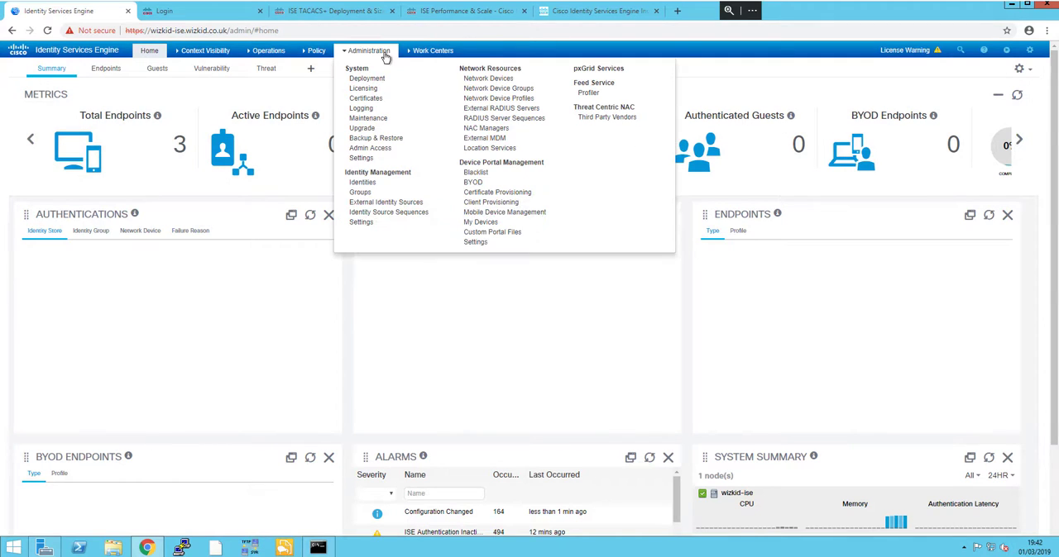
{"action": "mouse_move", "coordinate": [366, 78]}
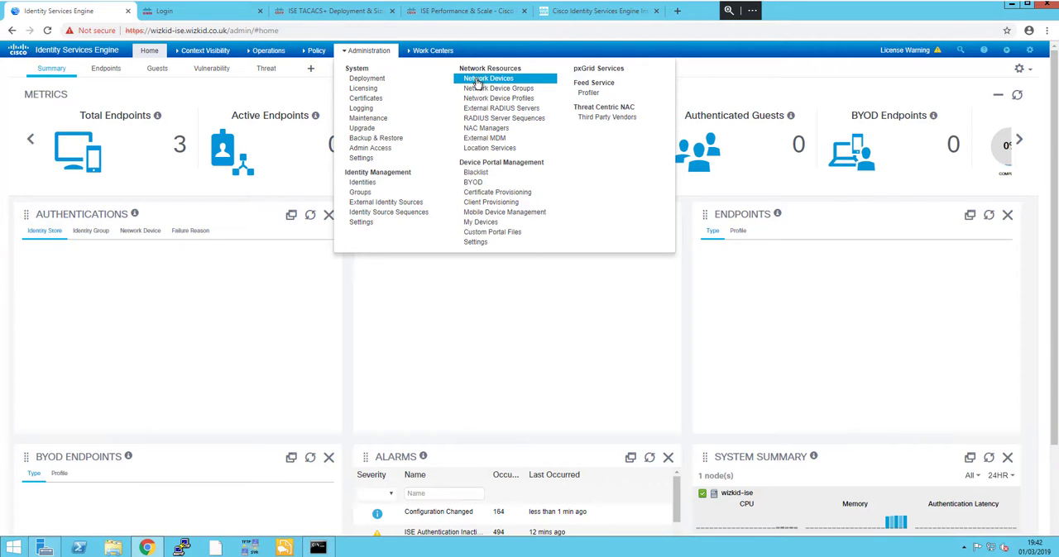
{"action": "left_click", "coordinate": [488, 78]}
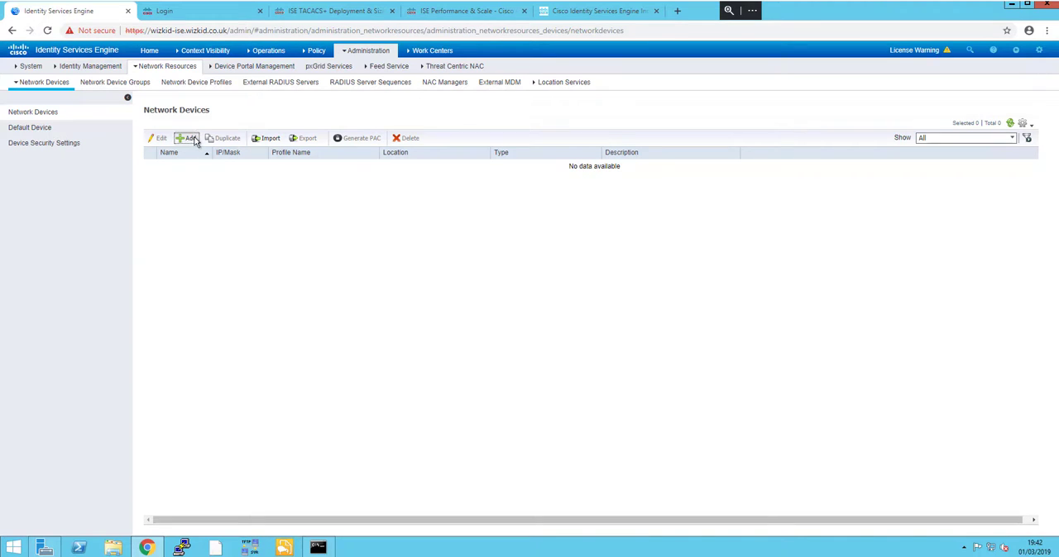
Step: Start a new network device entry, then check the switch's Vlan99 management IP in SecureCRT
{"action": "left_click", "coordinate": [188, 138]}
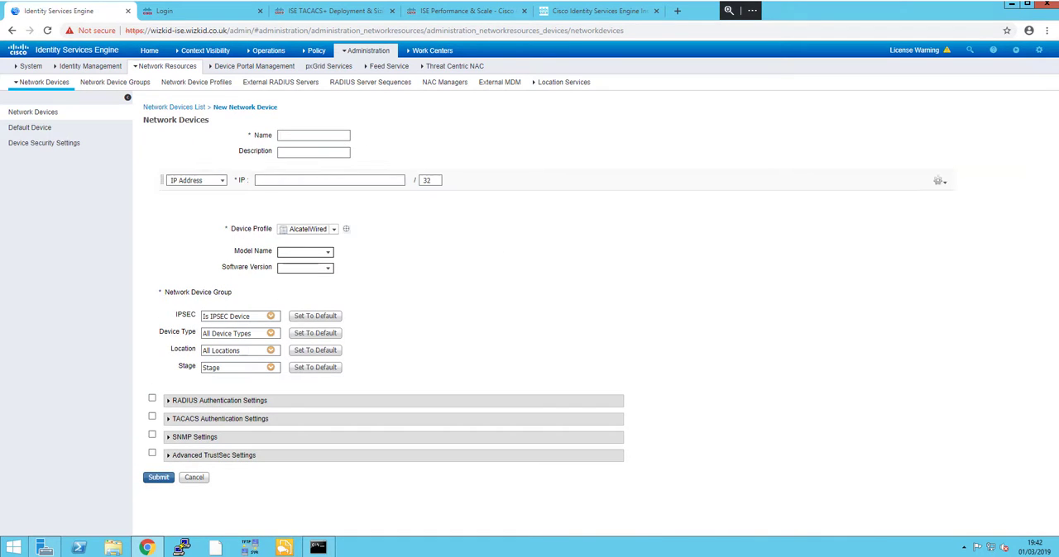
{"action": "left_click", "coordinate": [307, 228]}
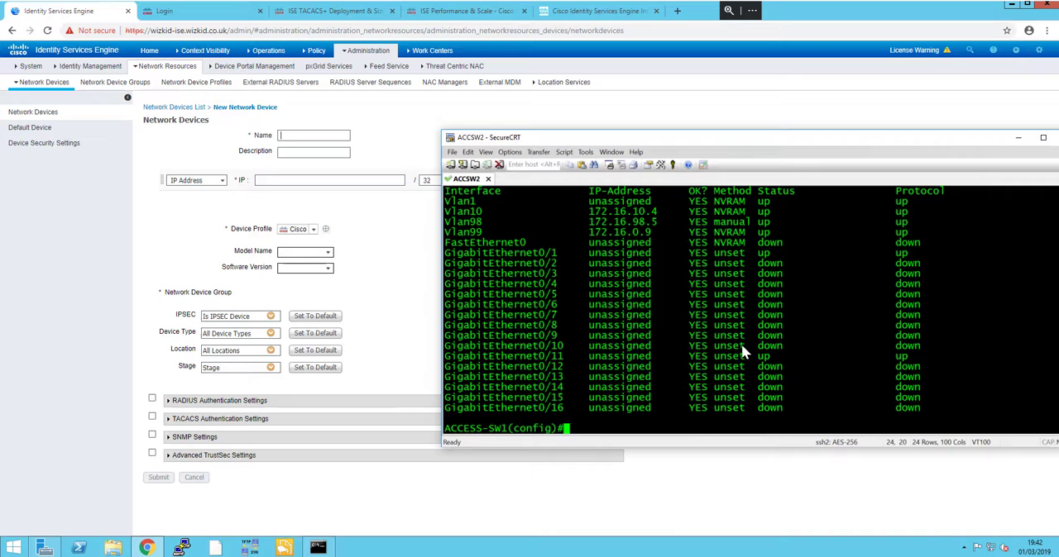
{"action": "mouse_move", "coordinate": [736, 347]}
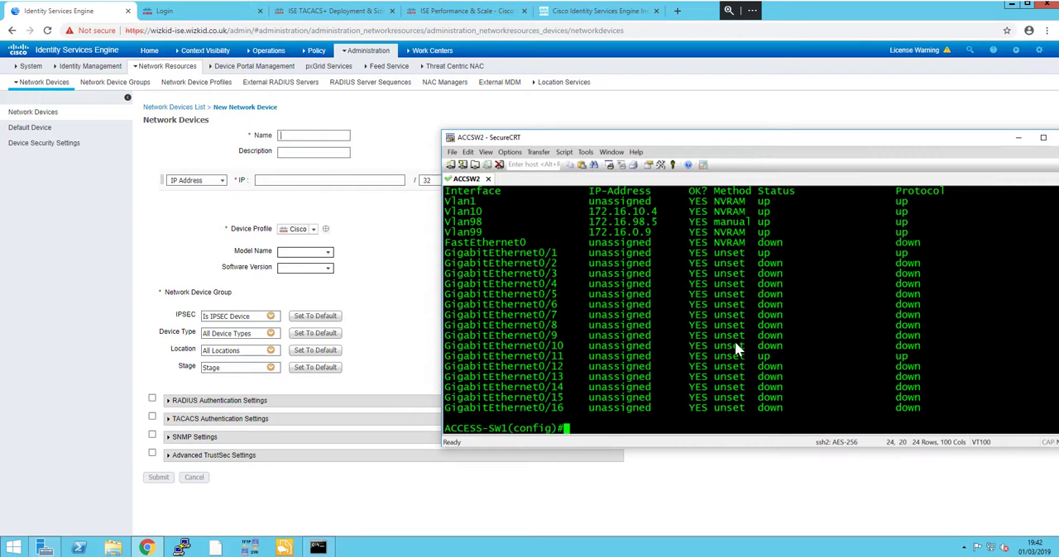
{"action": "mouse_move", "coordinate": [521, 206]}
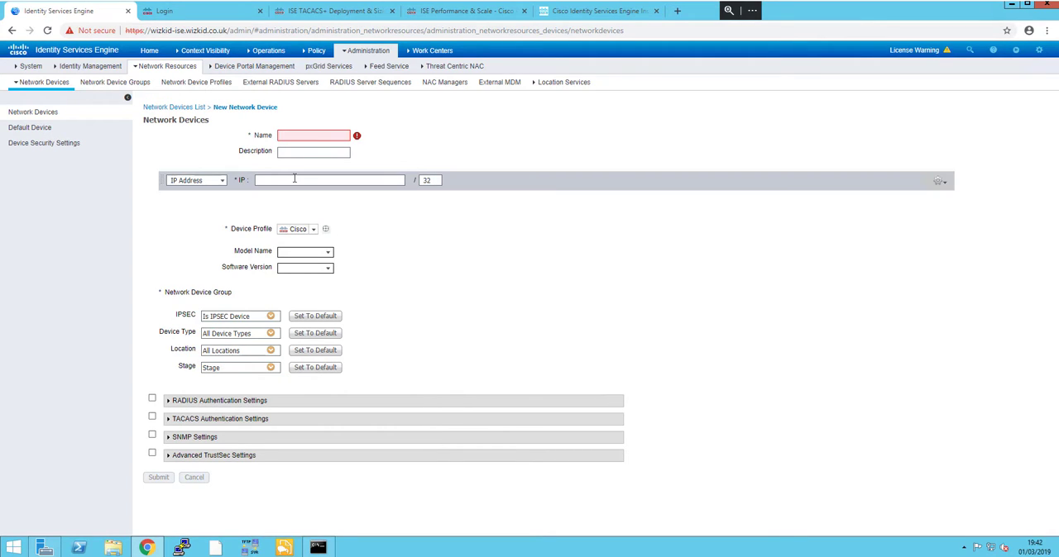
Step: Enter IP 172.16.0.9 and name ACCESS-SW1, set device type Switch and location Lab
{"action": "type", "text": "172.16.0.9"}
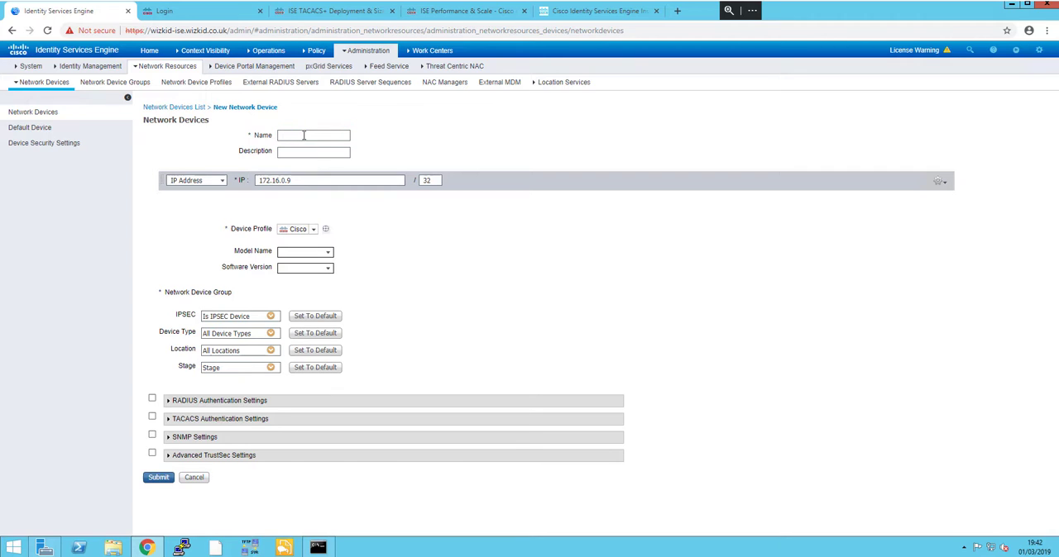
{"action": "type", "text": "ACCESS-SW1"}
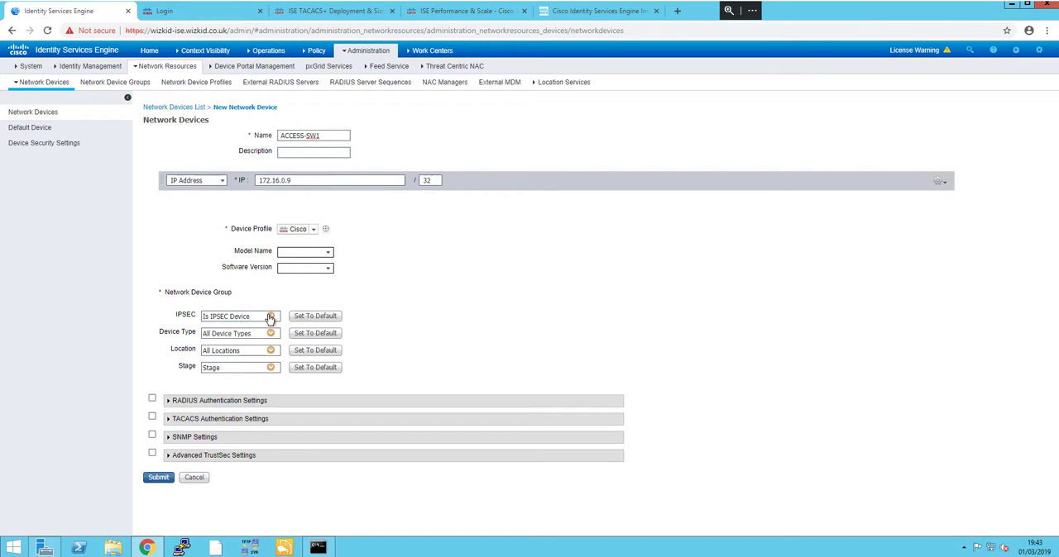
{"action": "left_click", "coordinate": [270, 332]}
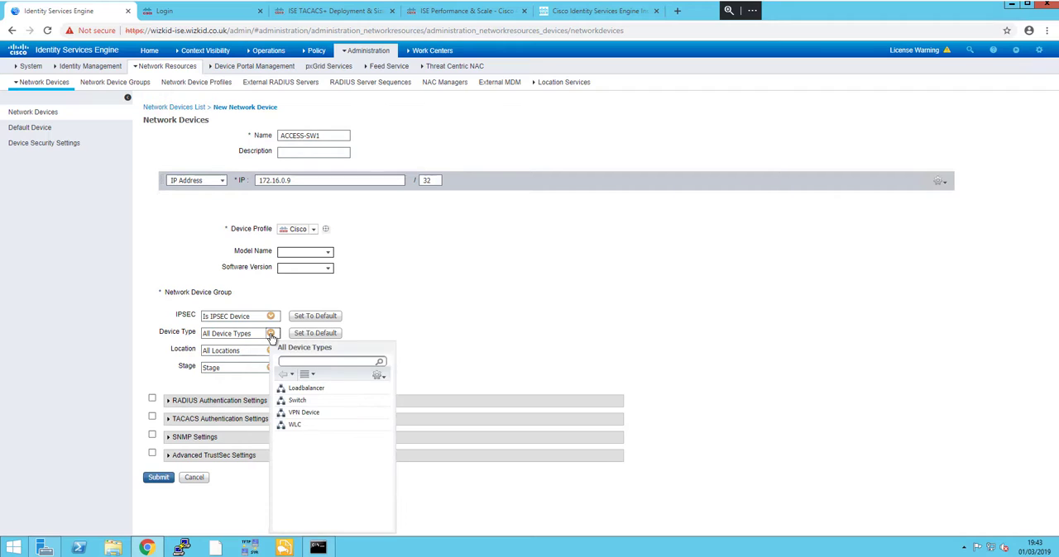
{"action": "mouse_move", "coordinate": [283, 379]}
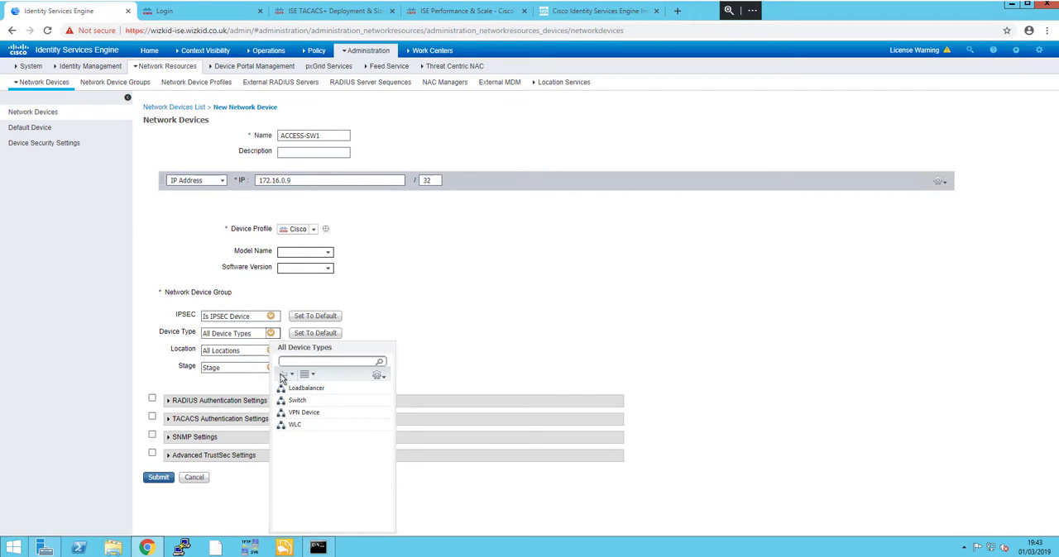
{"action": "left_click", "coordinate": [297, 400]}
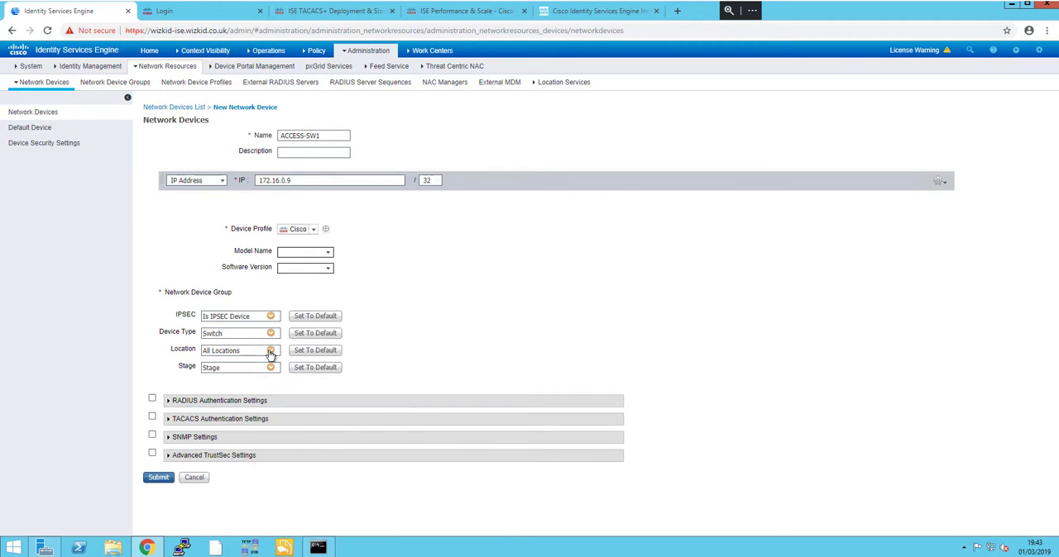
{"action": "type", "text": "Lab"}
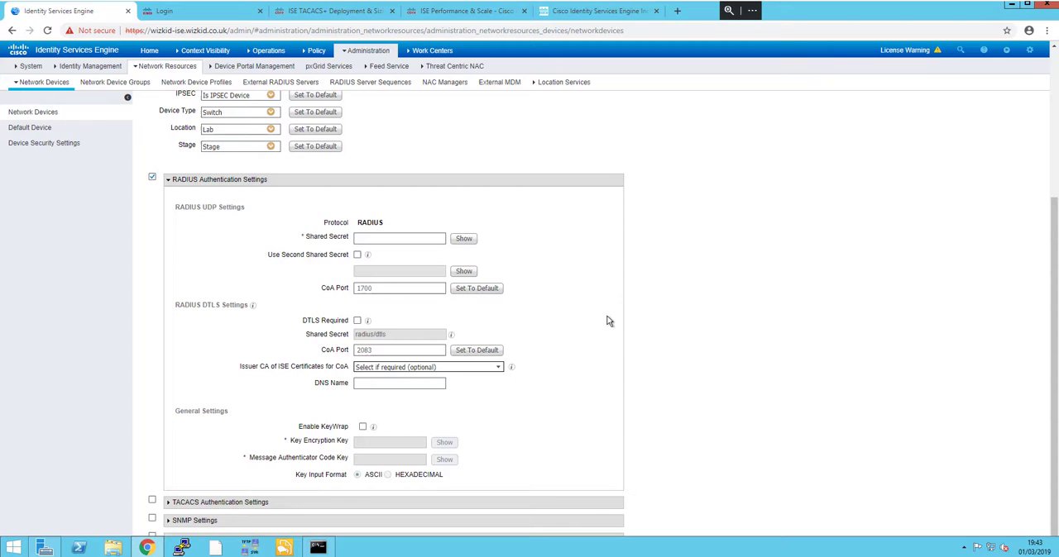
Step: Enter the RADIUS shared secret for ACCESS-SW1 and submit the device
{"action": "left_click", "coordinate": [399, 238]}
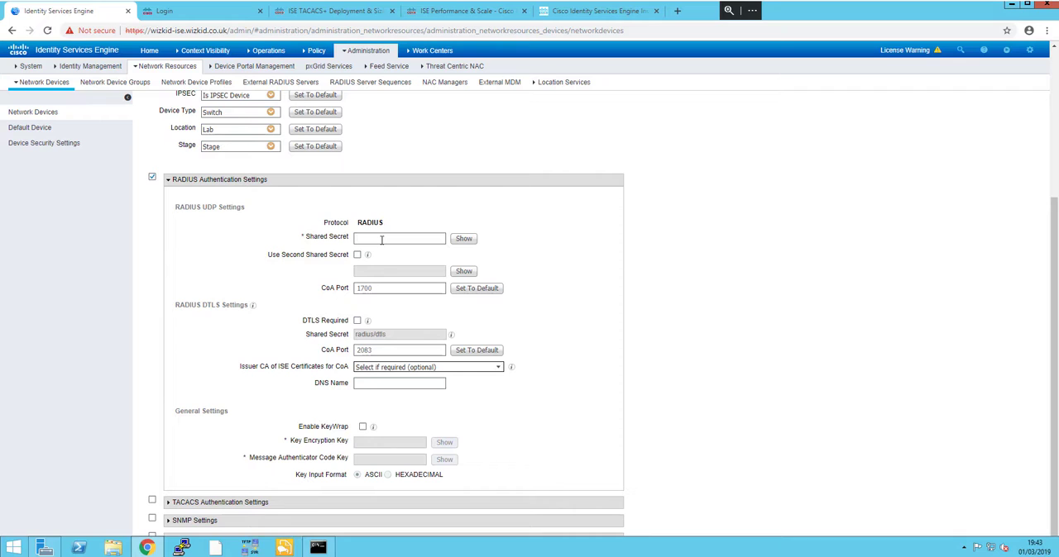
{"action": "type", "text": "••"}
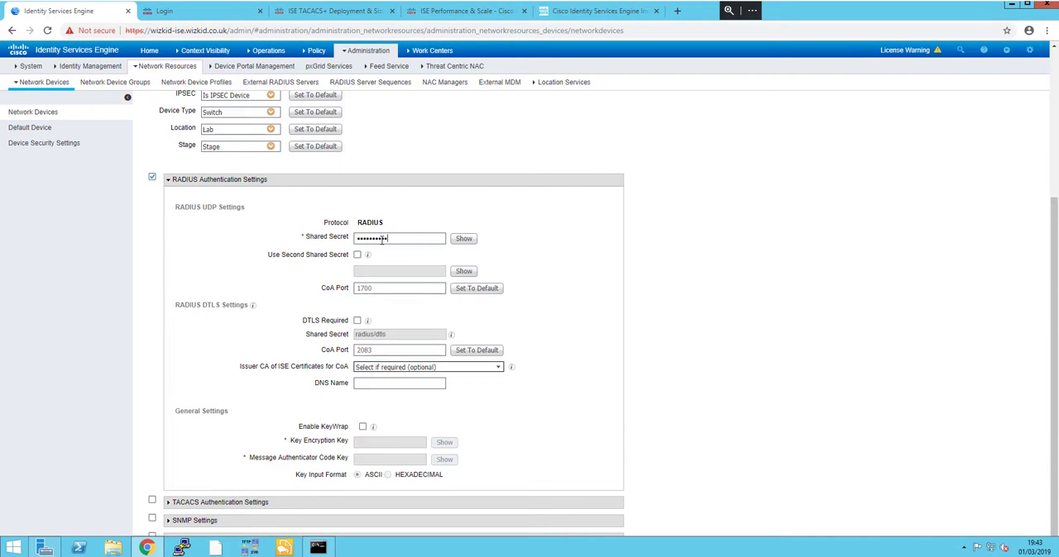
{"action": "mouse_move", "coordinate": [639, 244]}
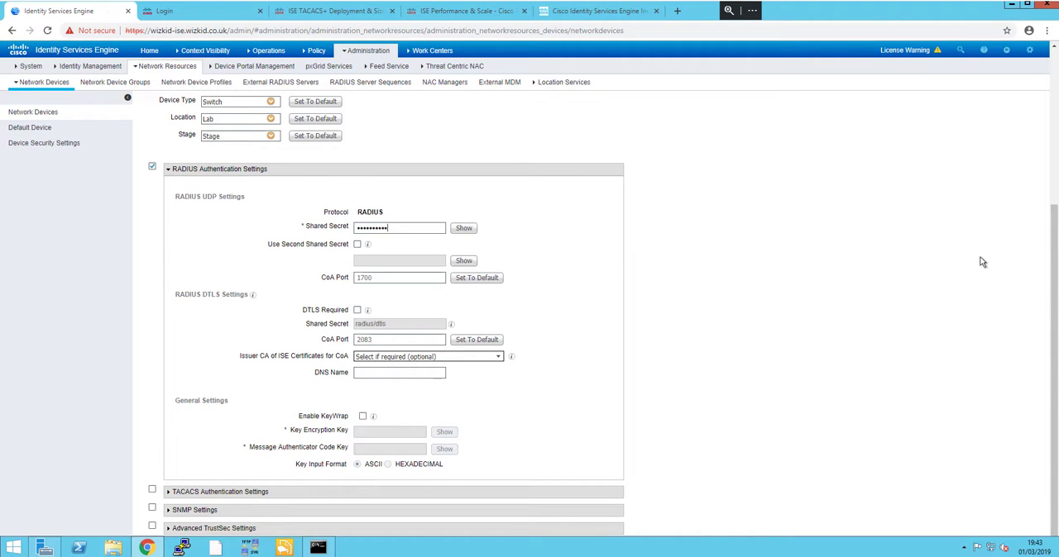
{"action": "mouse_move", "coordinate": [759, 374]}
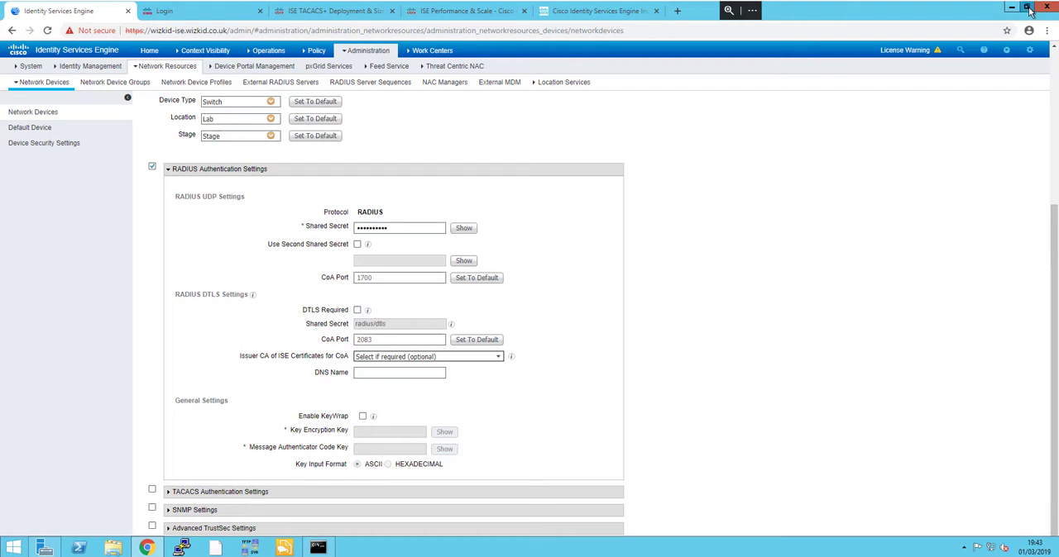
{"action": "scroll", "scroll_direction": "down", "scroll_amount": 3}
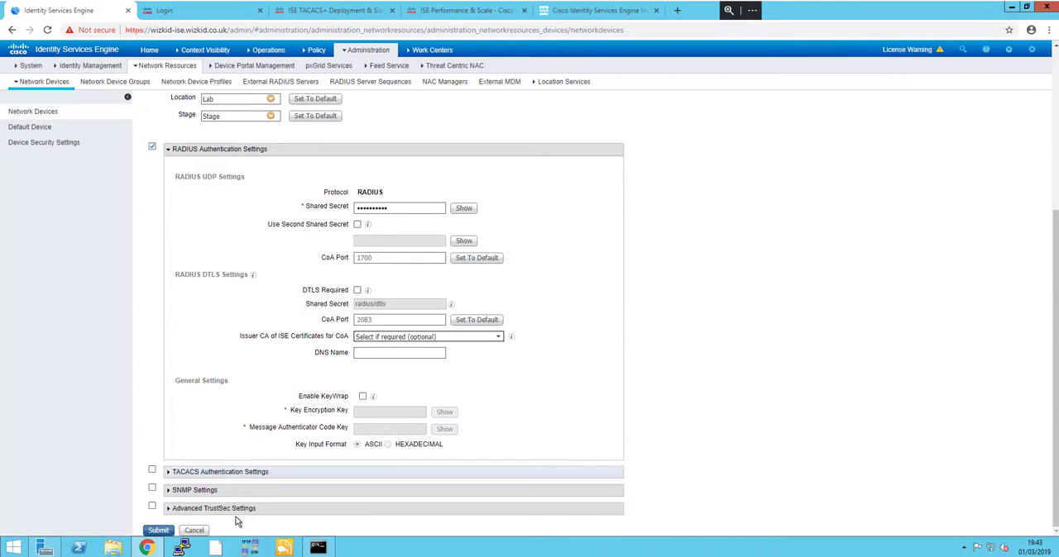
{"action": "left_click", "coordinate": [158, 530]}
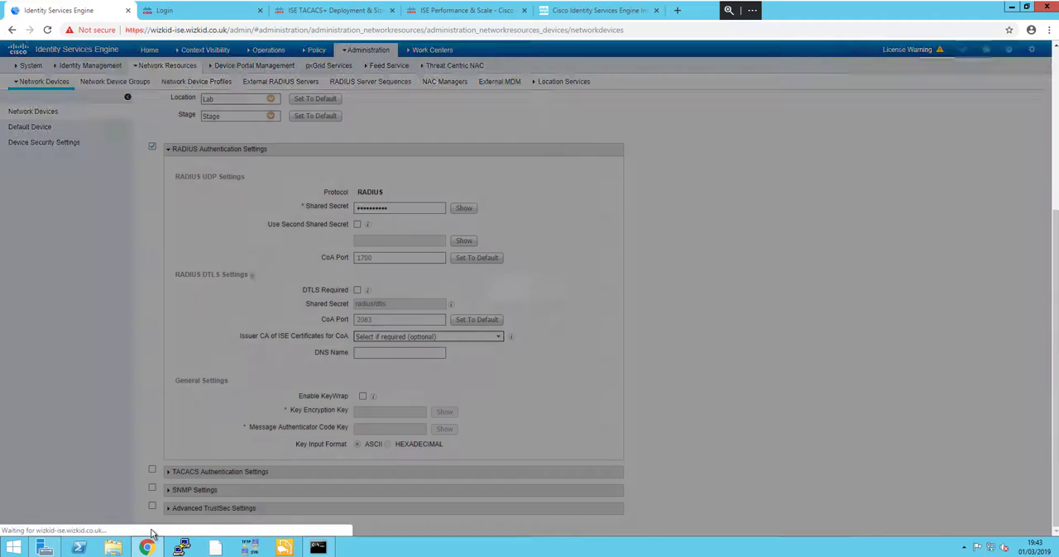